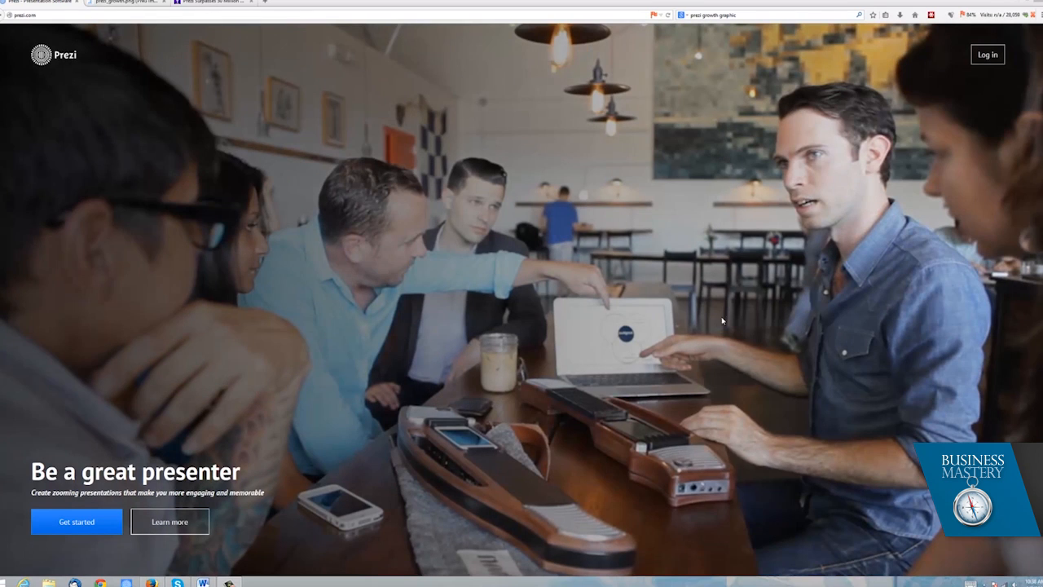
mouse_move(725, 260)
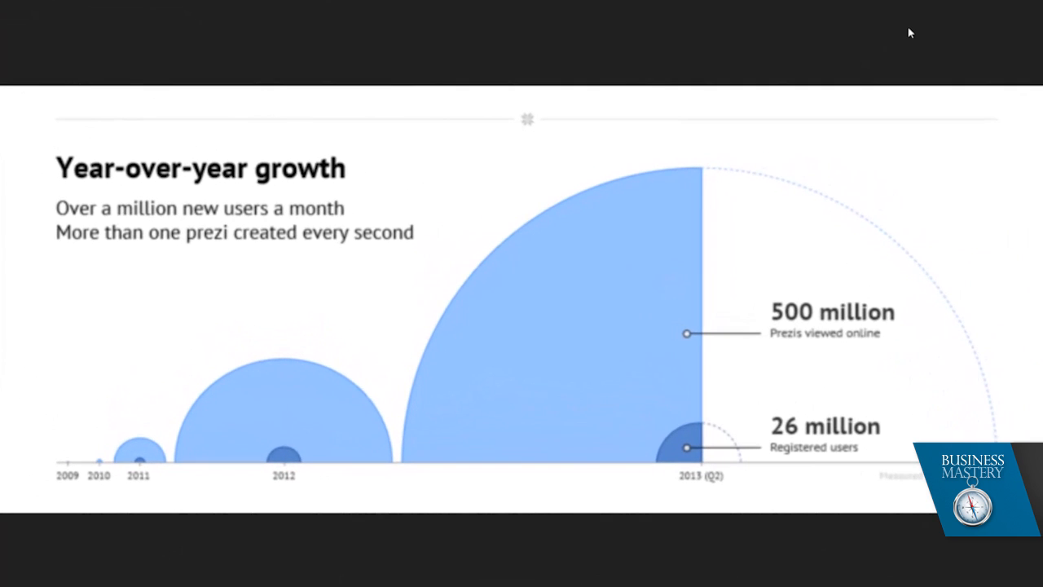
mouse_move(224, 464)
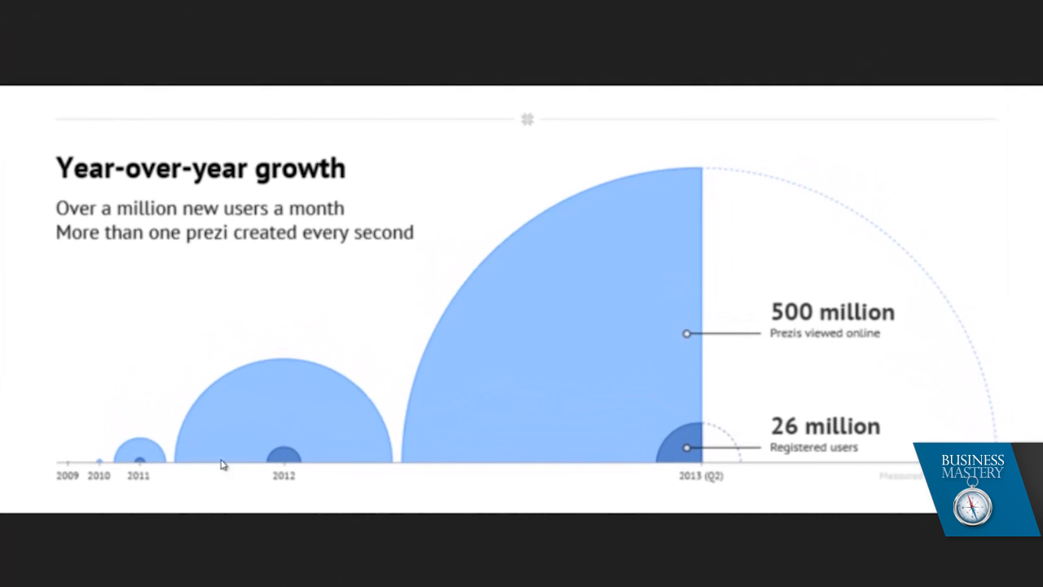
mouse_move(759, 443)
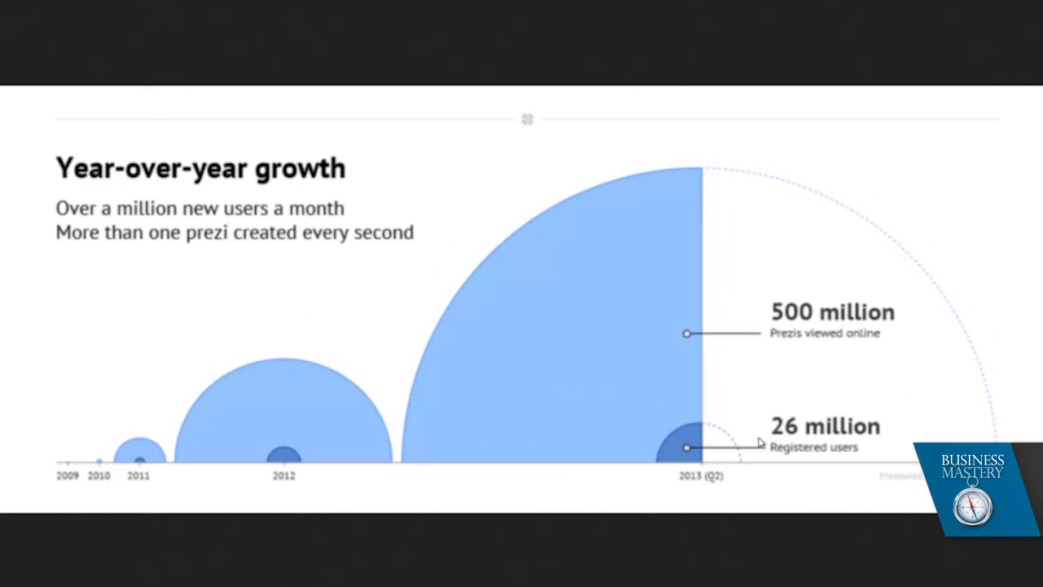
mouse_move(806, 433)
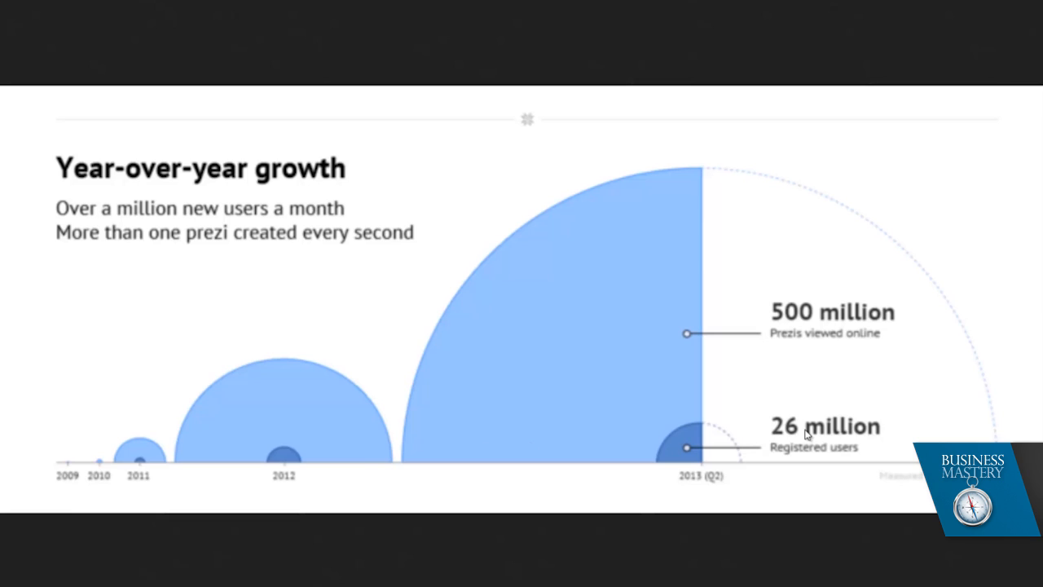
mouse_move(734, 348)
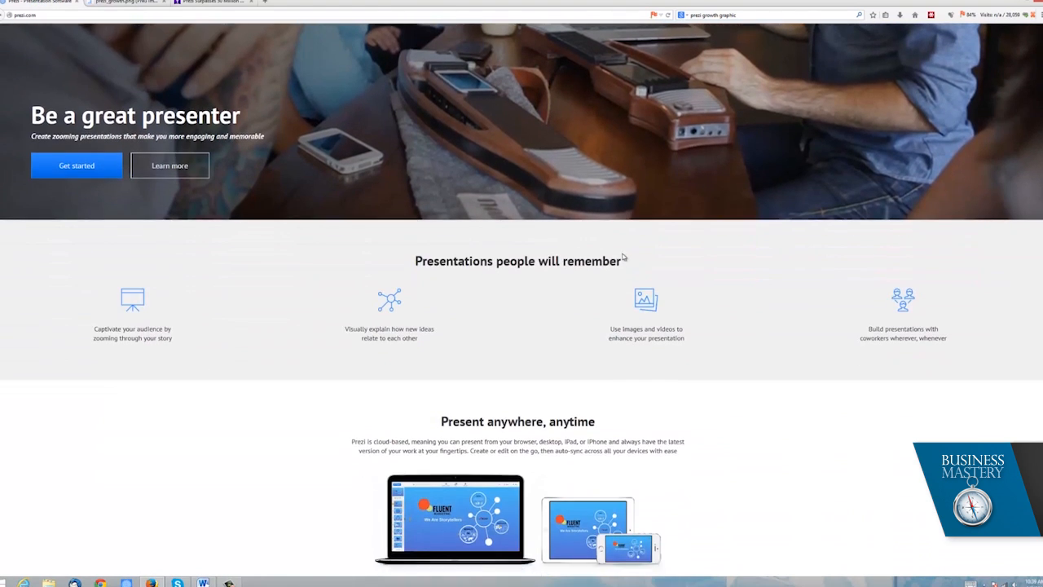
- Scroll down the Prezi home page to the 'Easy to use' section
scroll(down, 3)
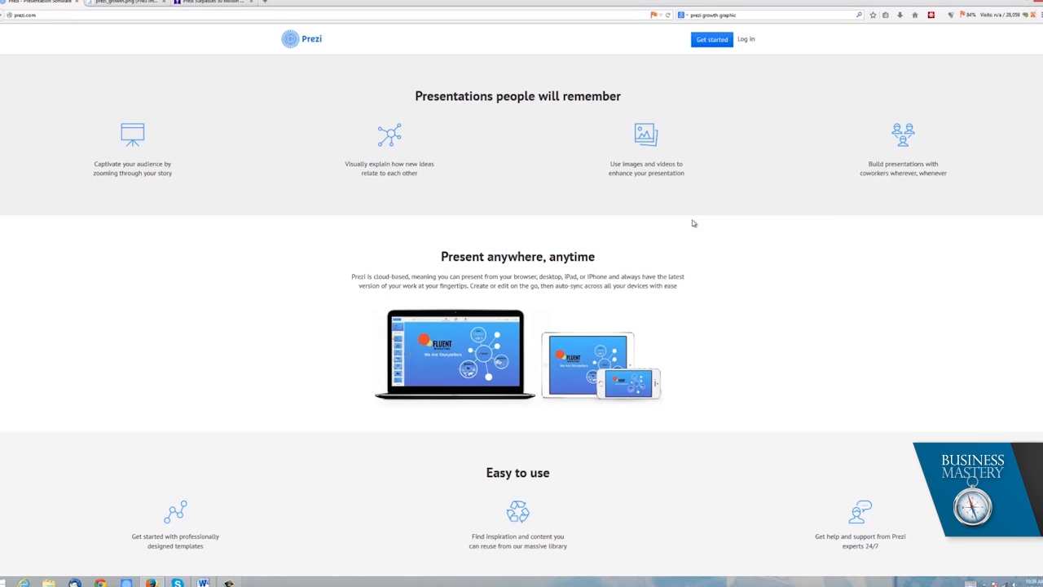
mouse_move(337, 49)
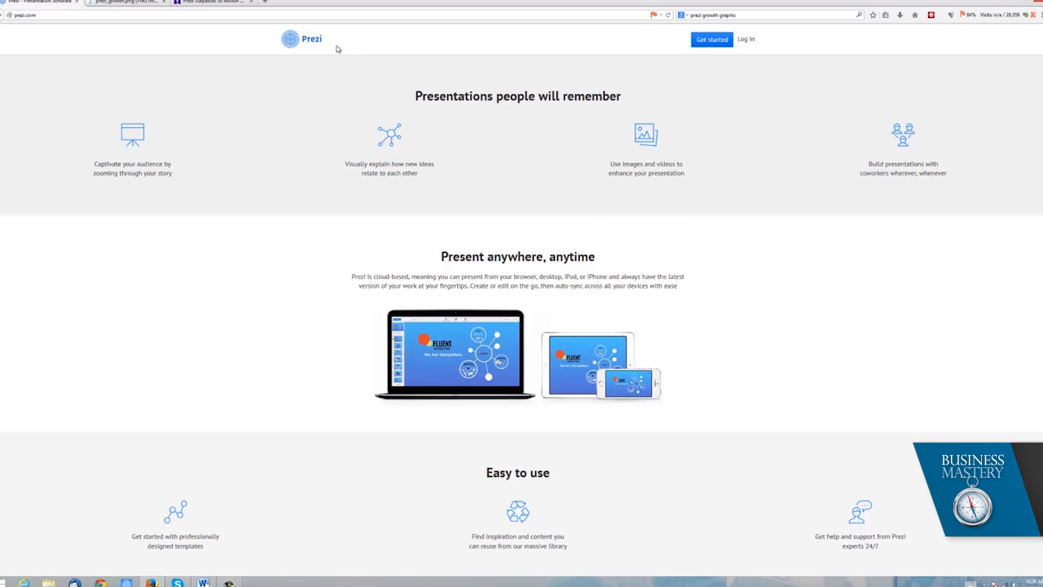
mouse_move(685, 51)
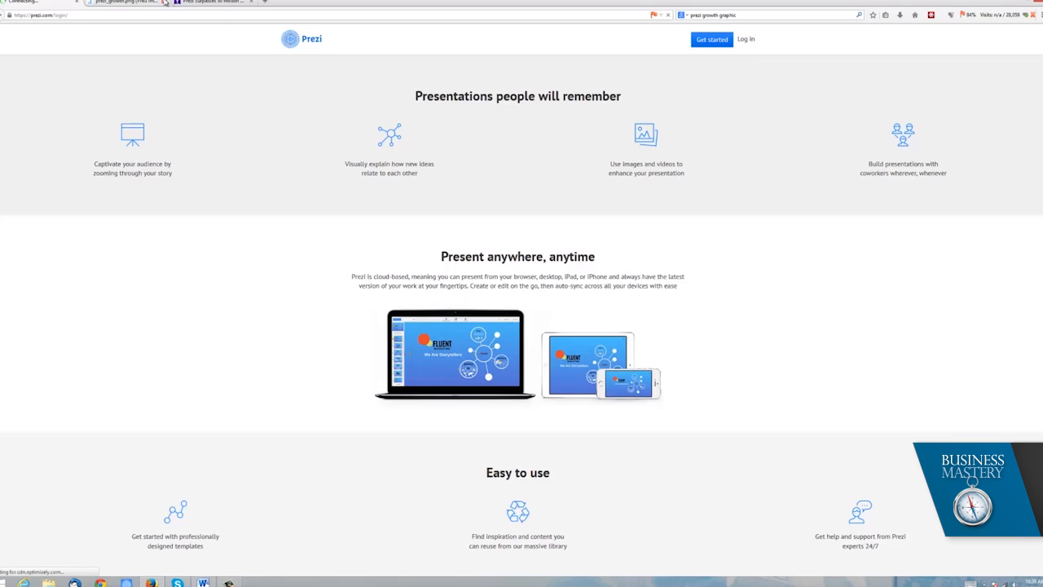
- Log in with the saved LastPass credentials and dismiss the 'Co-edit and present in real time' popup
click(744, 39)
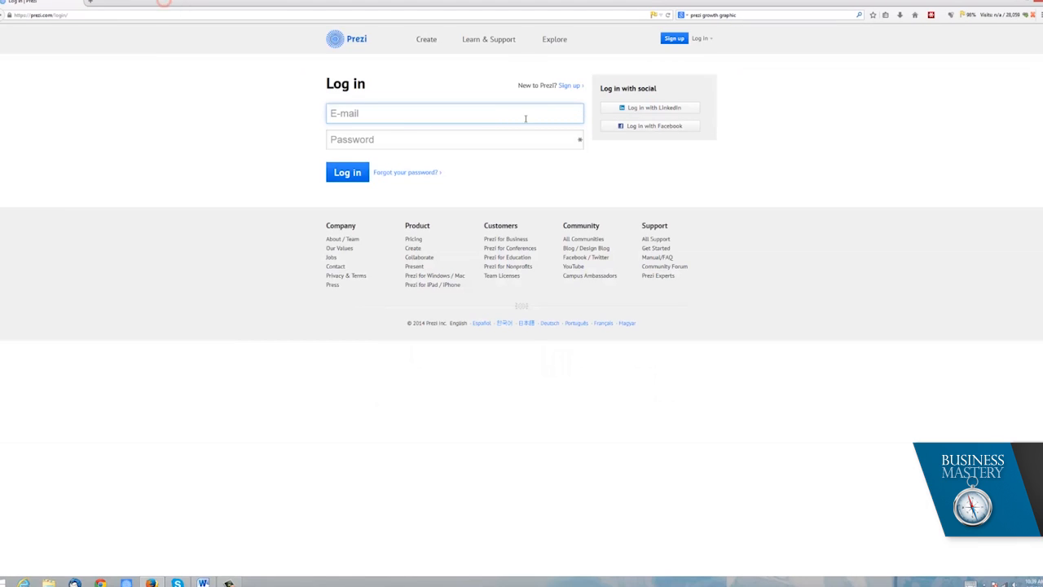
click(347, 172)
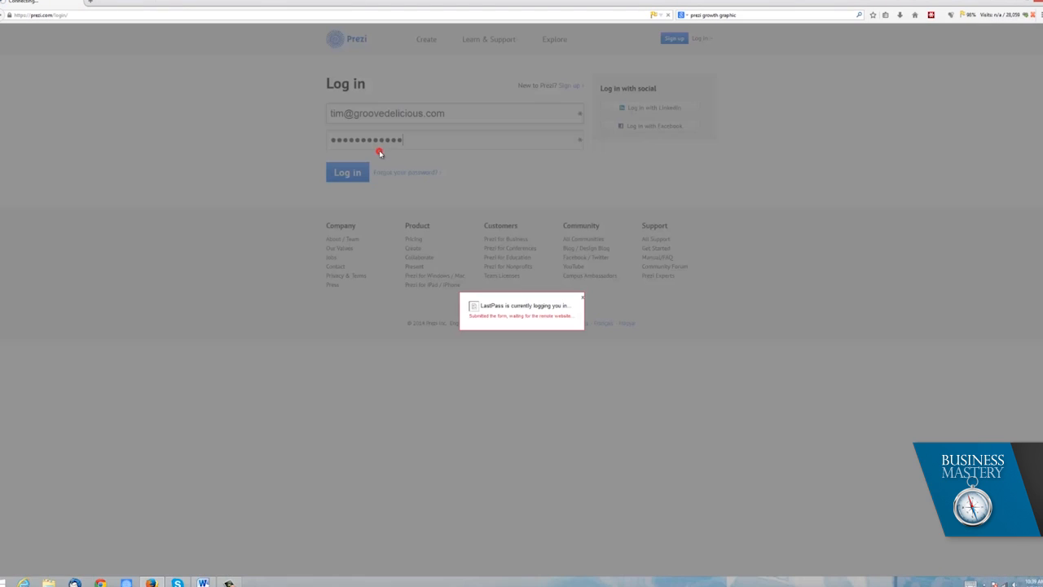
click(347, 172)
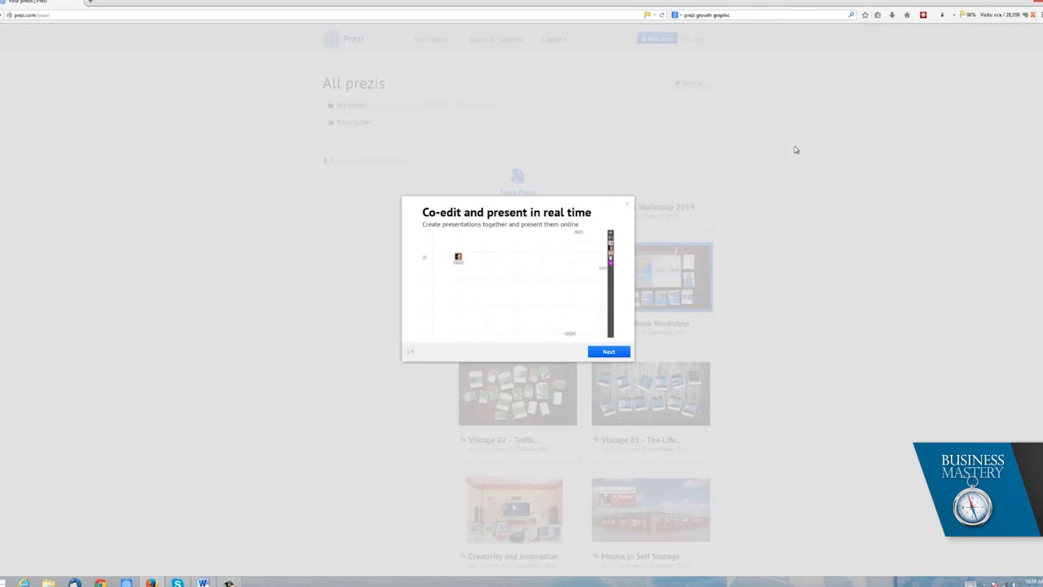
click(626, 203)
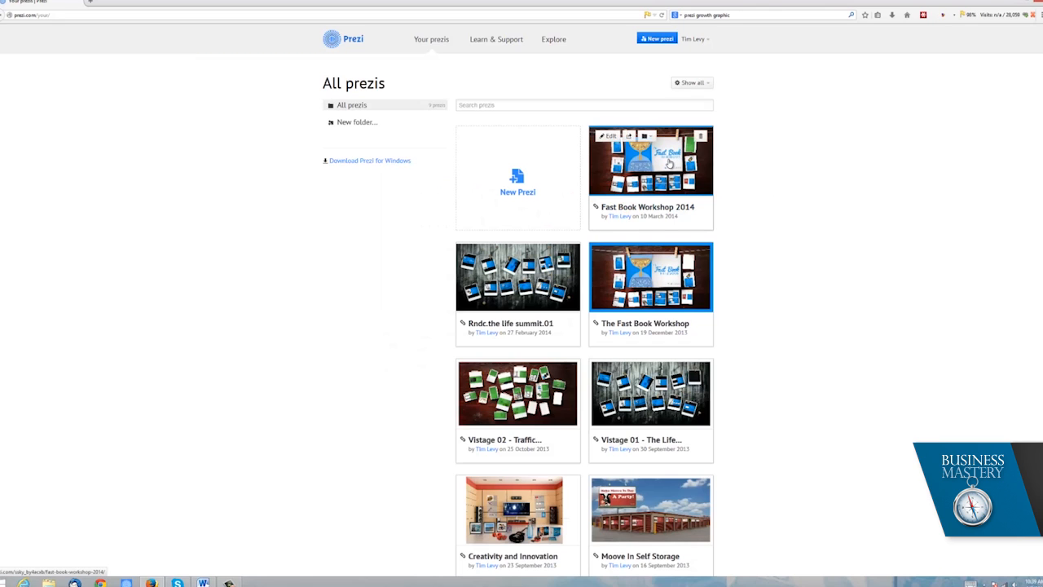
click(650, 160)
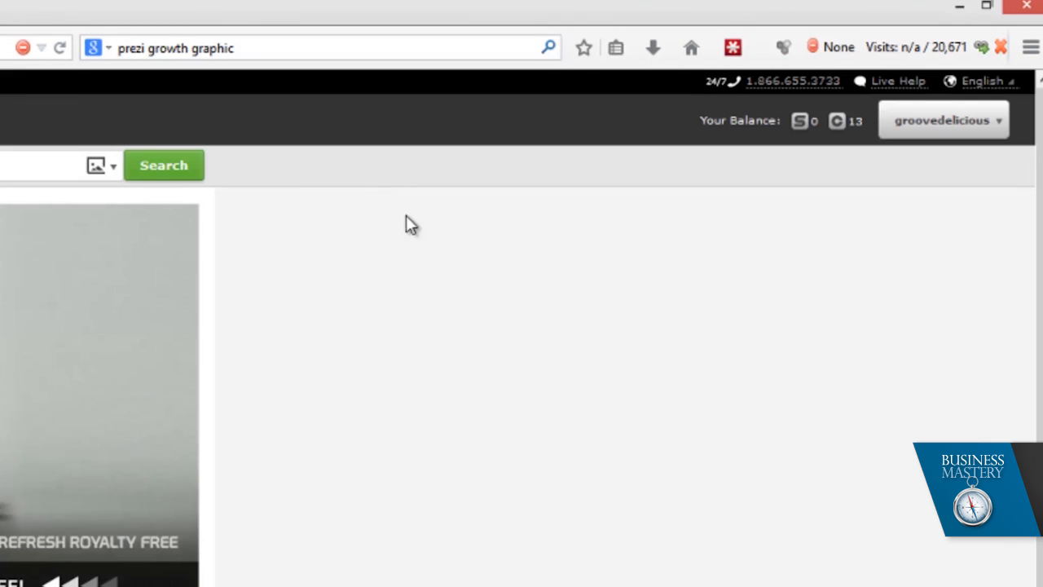
- Choose My Likebox from the 123RF username dropdown
click(943, 120)
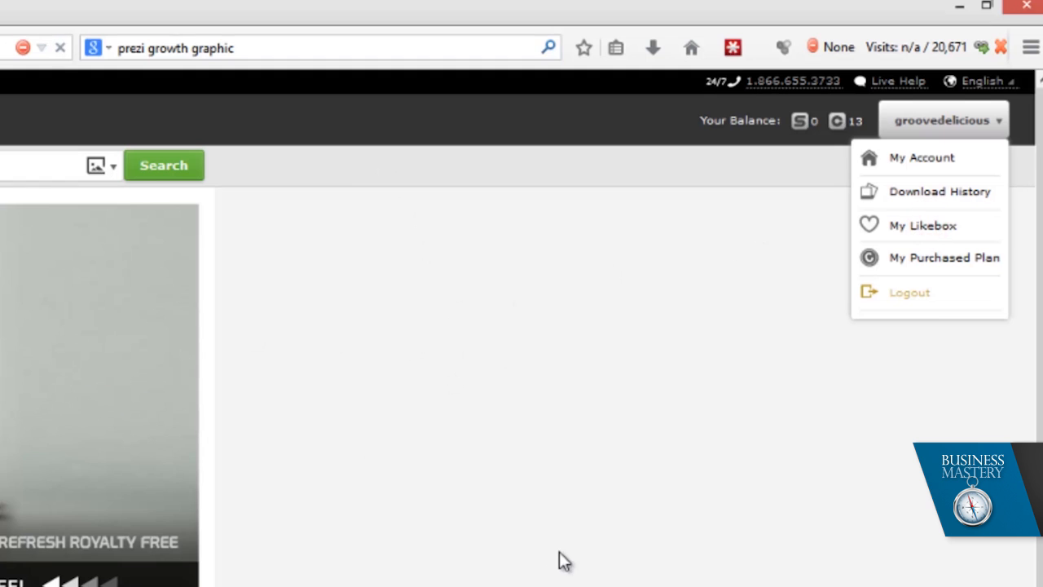
click(922, 225)
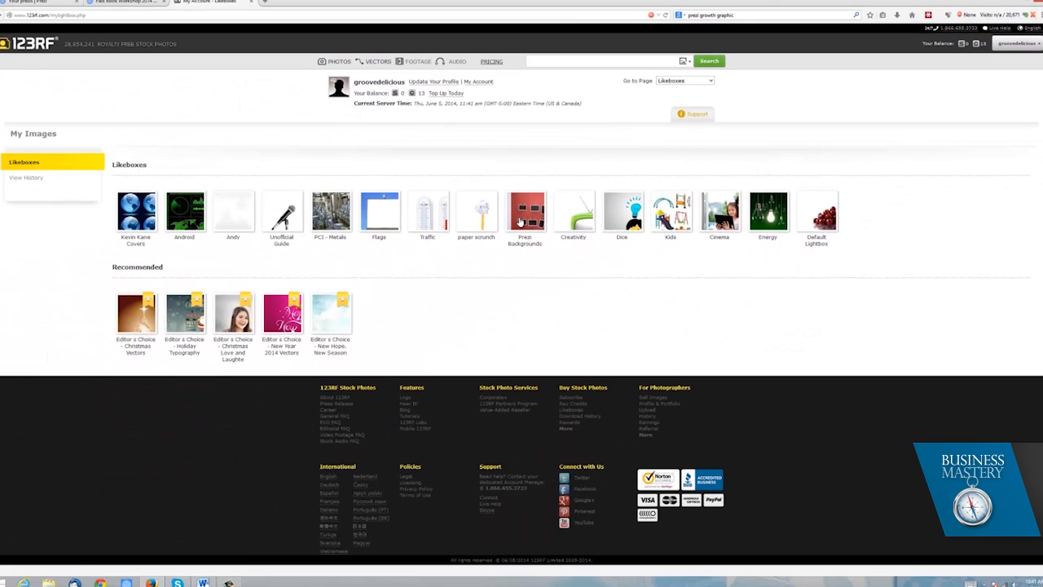
- Open the Prezi Backgrounds likebox
click(525, 212)
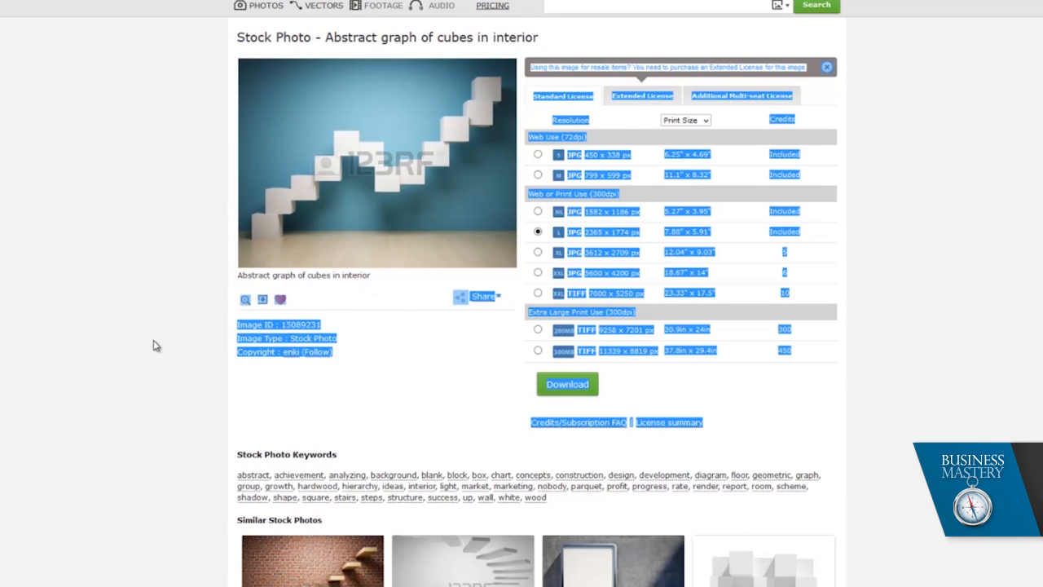
- Search 123RF for 'abstract graph of cubes in interior' and open the matching photo
click(280, 299)
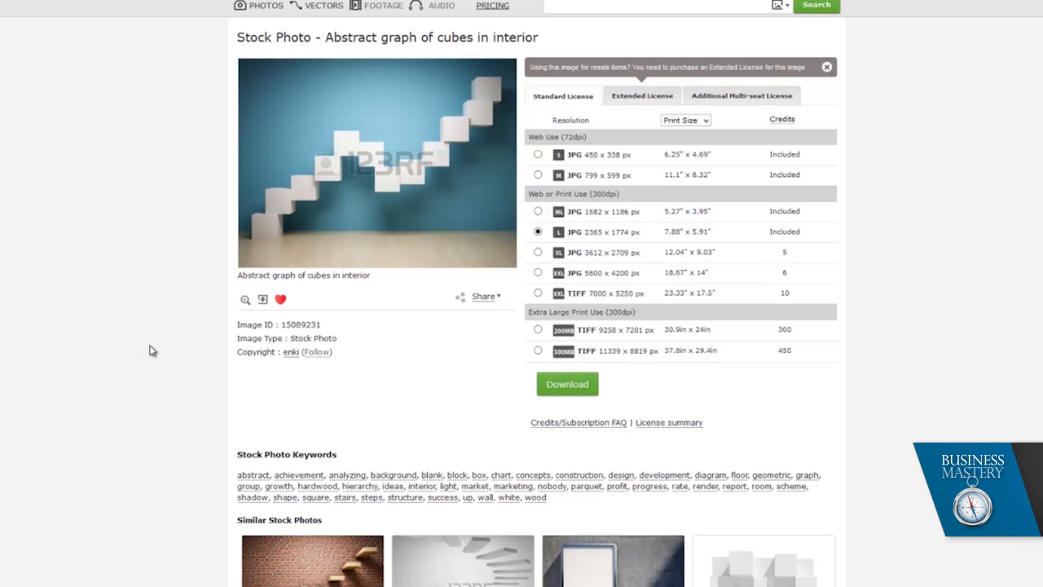
mouse_move(381, 172)
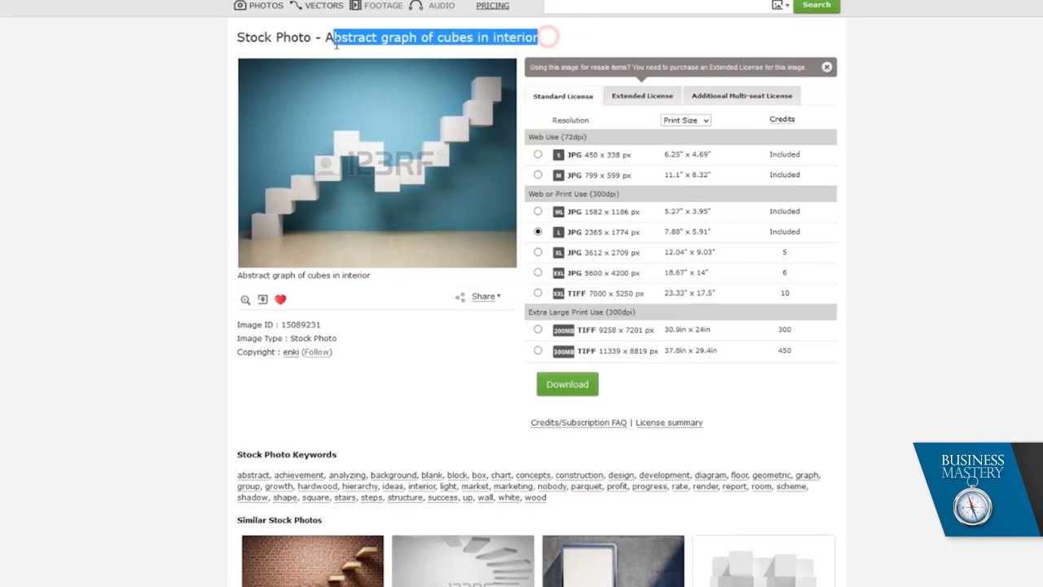
text(abstract graph of cubes in interior)
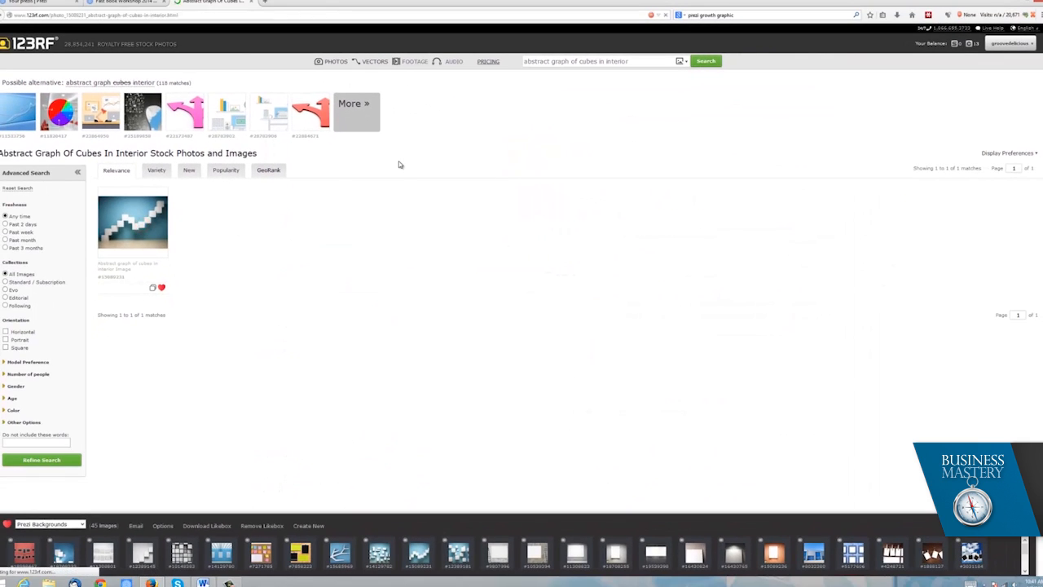
click(132, 224)
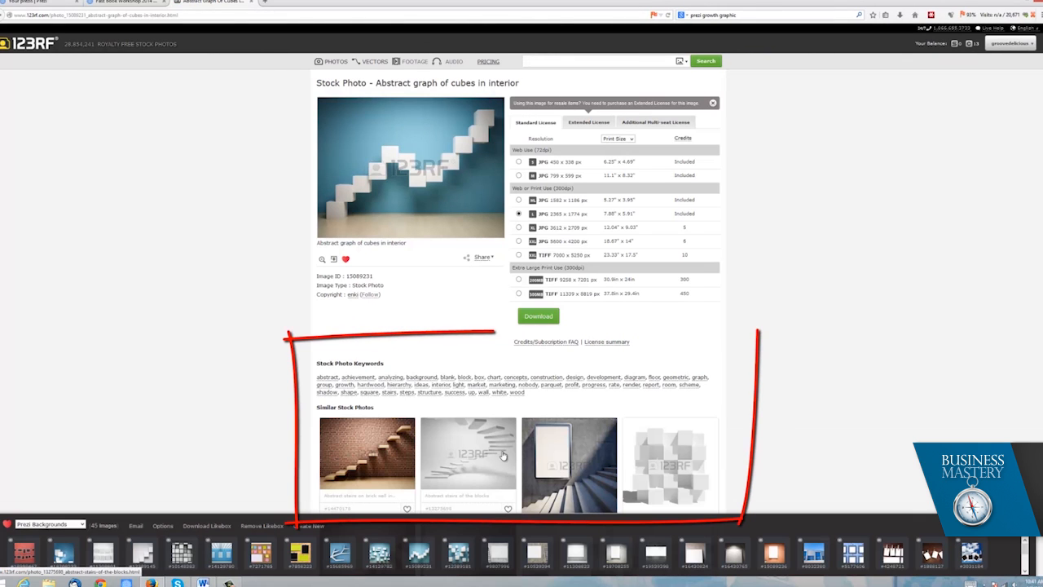
- Browse the Similar Stock Photos, then return to the Fast Book Workshop 2014 prezi
scroll(down, 3)
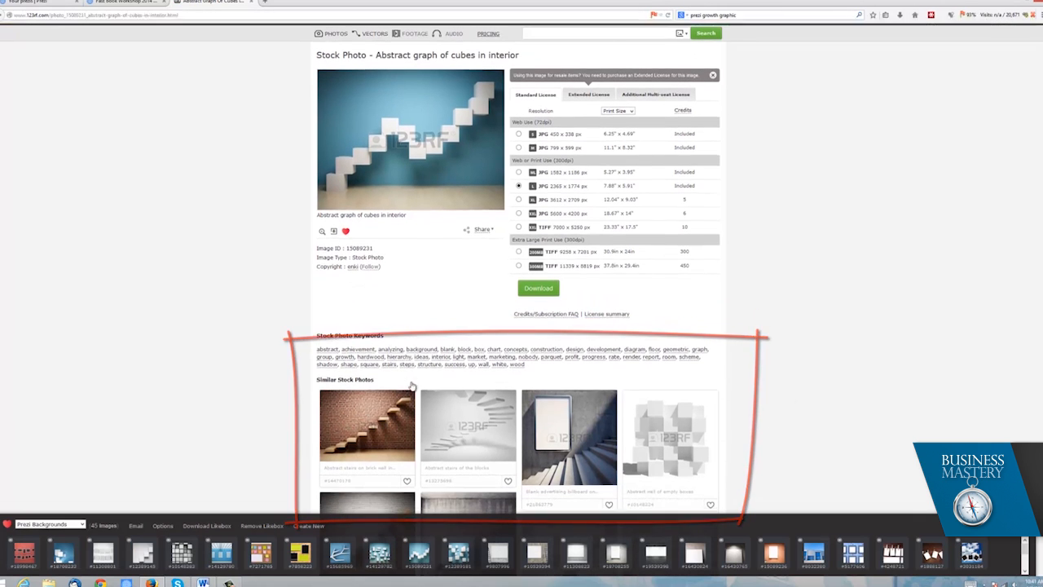
scroll(down, 3)
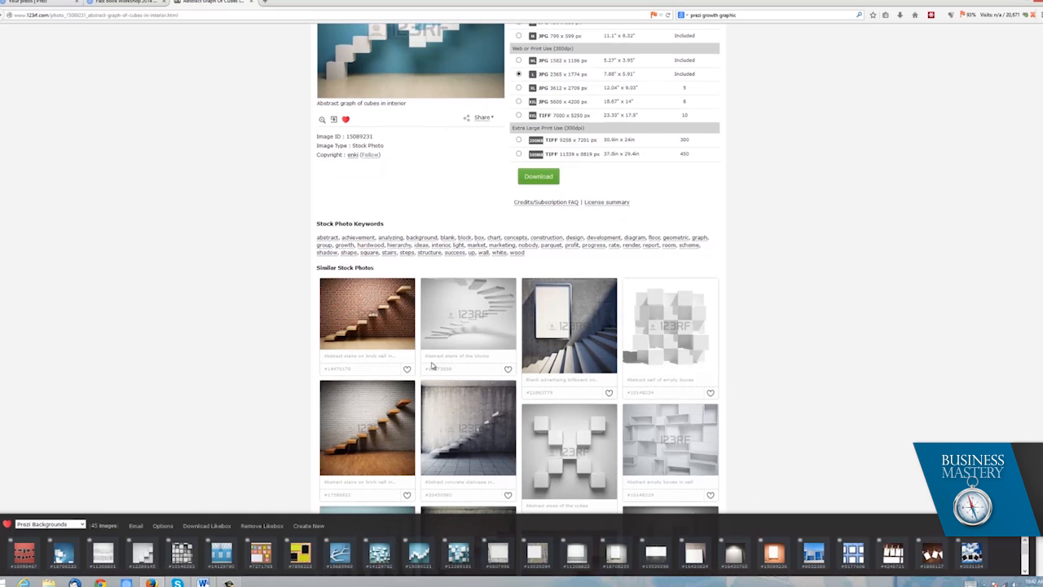
scroll(down, 3)
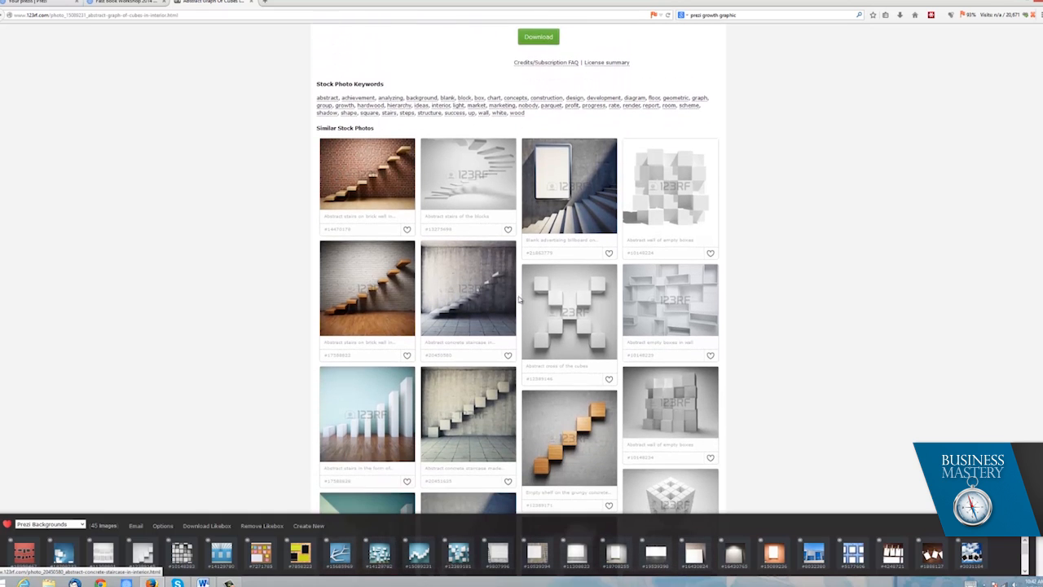
scroll(down, 3)
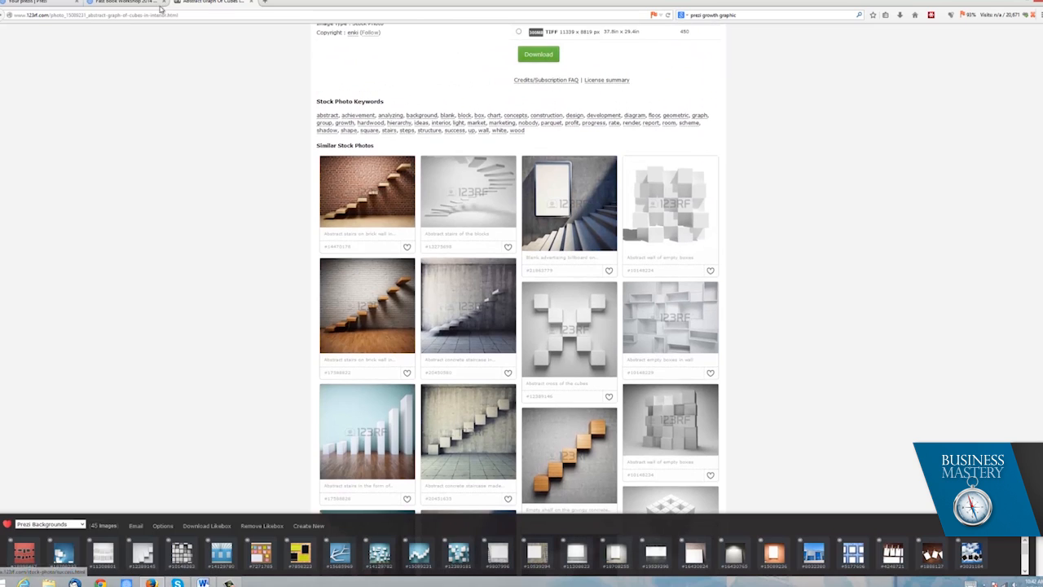
click(122, 2)
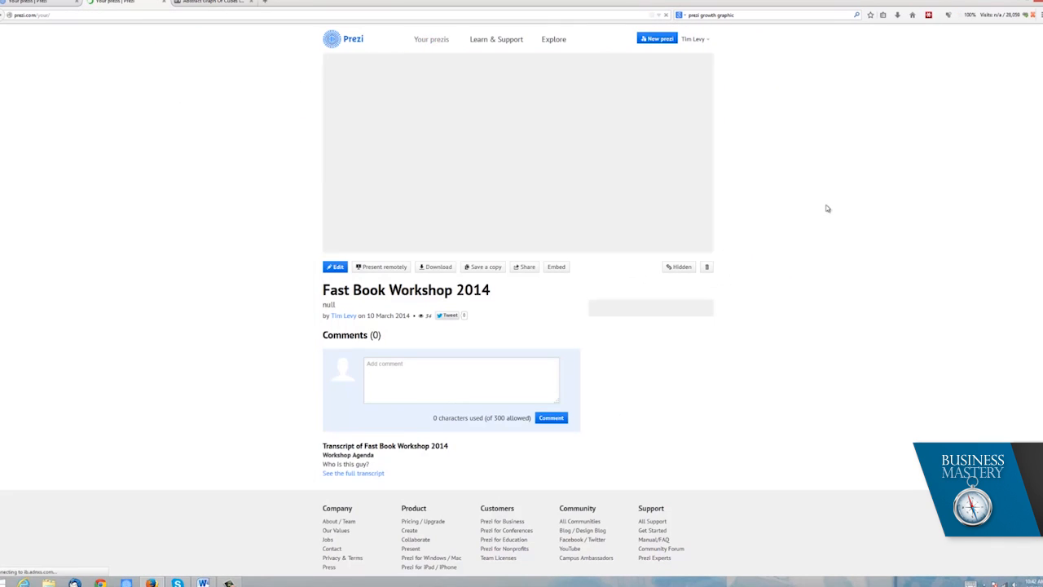
- Revisit the All prezis dashboard, then switch back to the 123RF abstract cubes photo
click(431, 38)
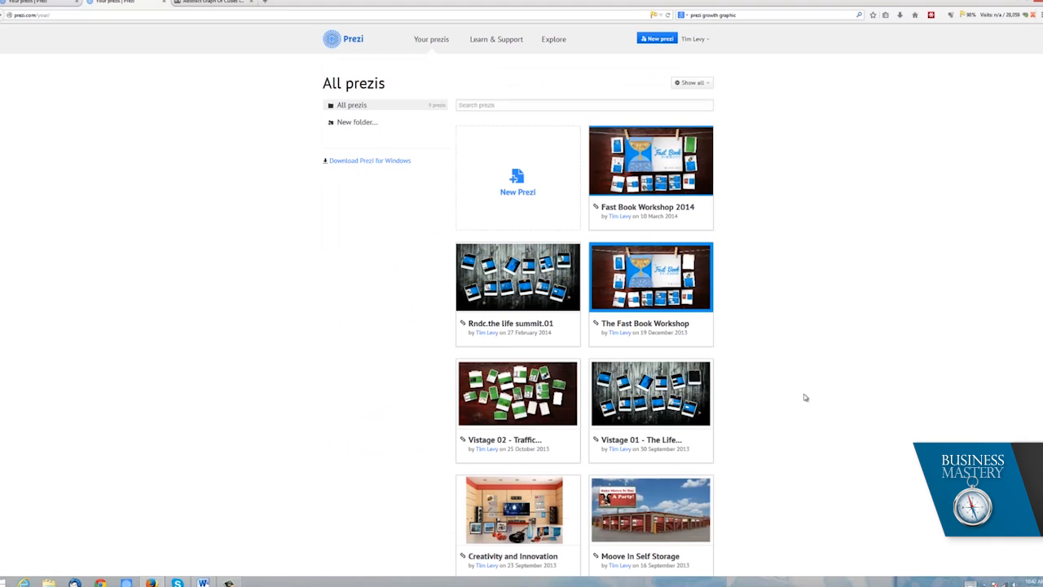
scroll(down, 3)
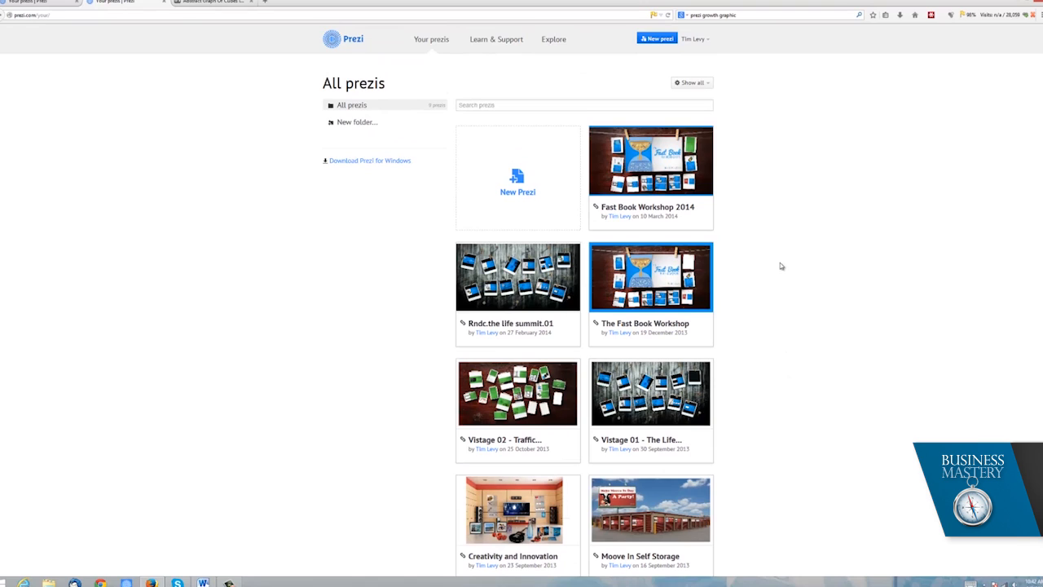
mouse_move(732, 210)
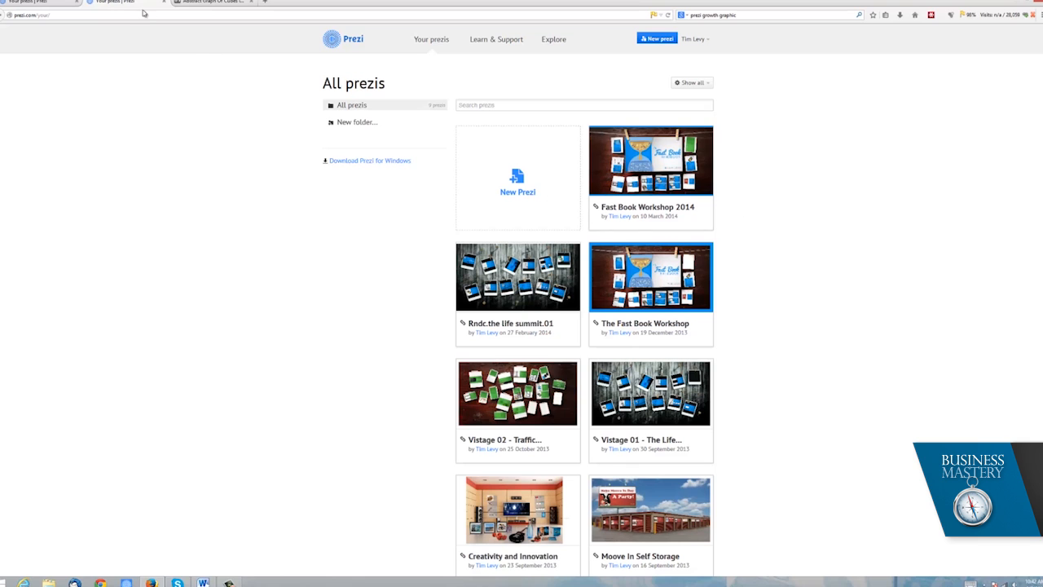
click(212, 2)
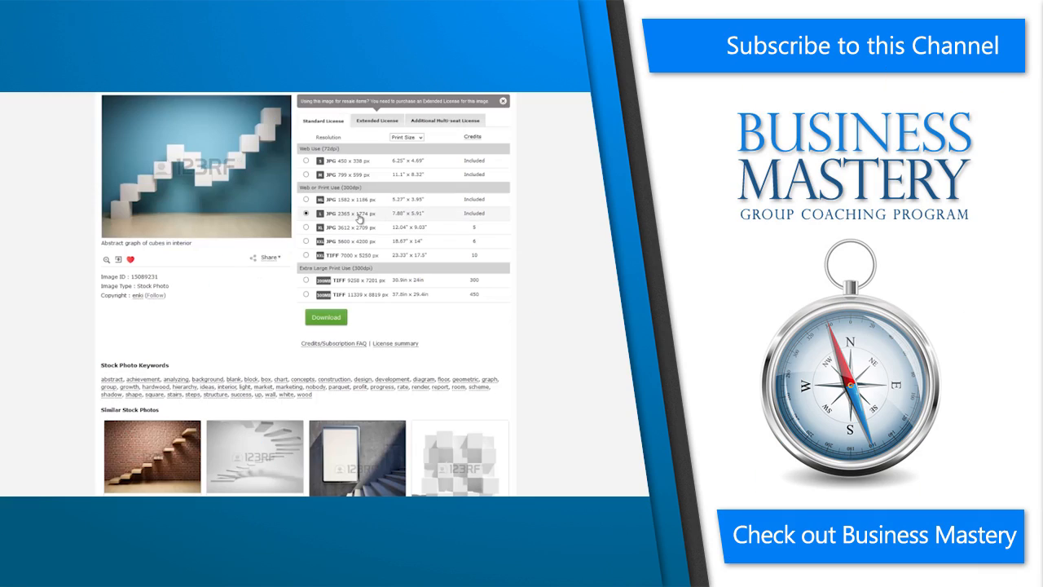
mouse_move(357, 231)
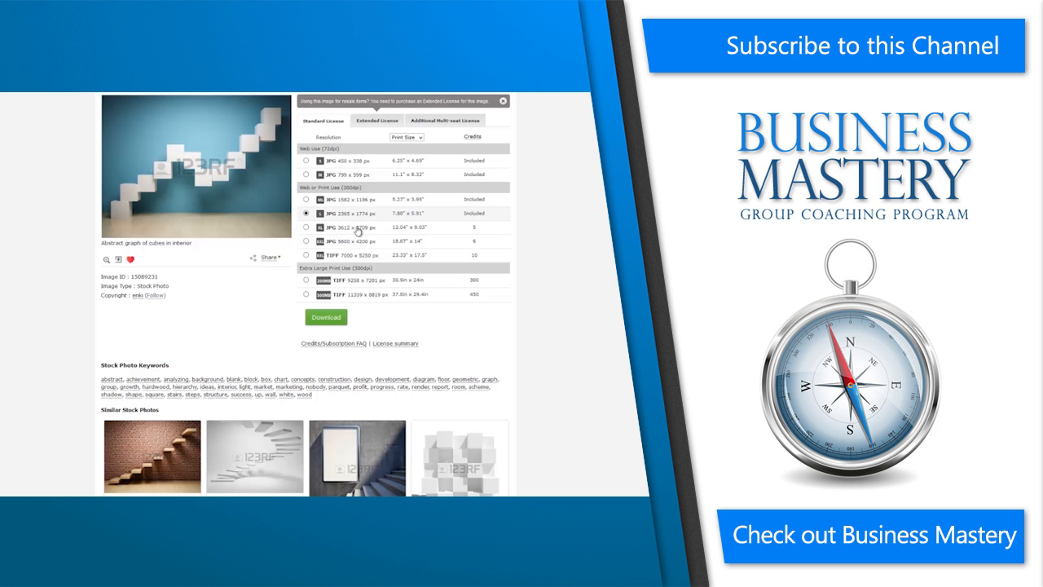